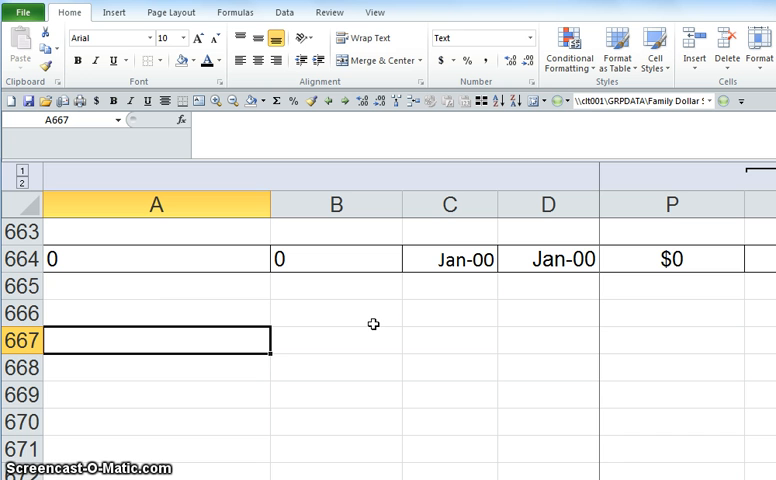
# Step: Edit A664's formula to reference the '2017 Division Merchandising' sheet instead of 2016
pyautogui.click(155, 258)
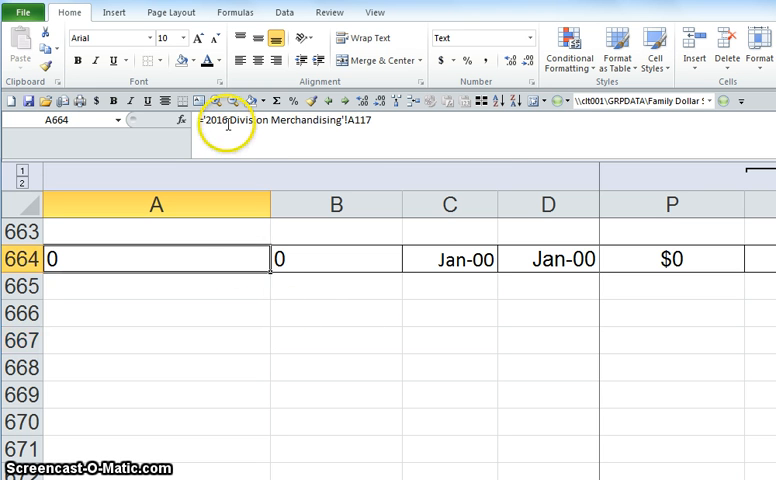
pyautogui.doubleClick(155, 258)
pyautogui.write('7')
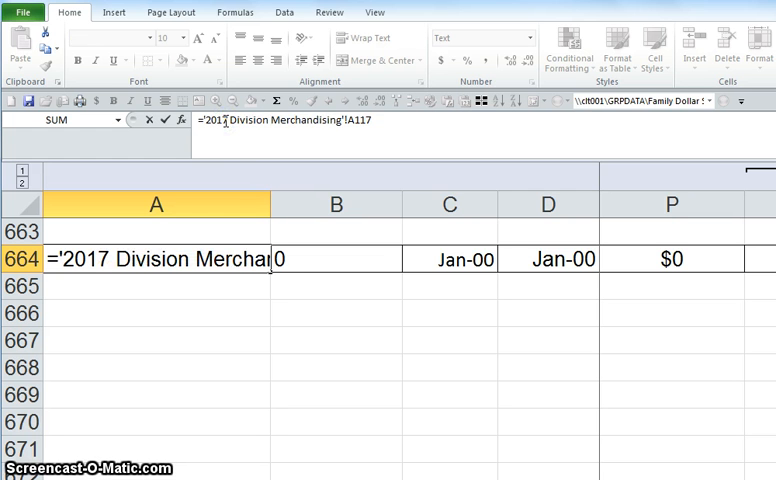
pyautogui.press('enter')
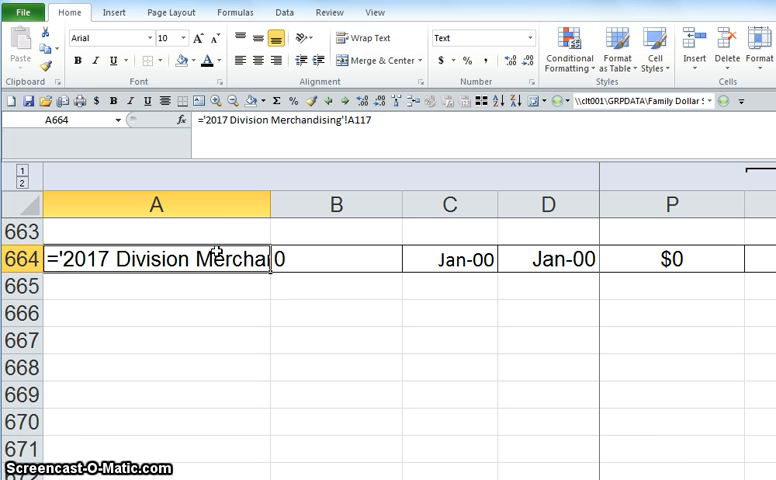
pyautogui.moveTo(232, 223)
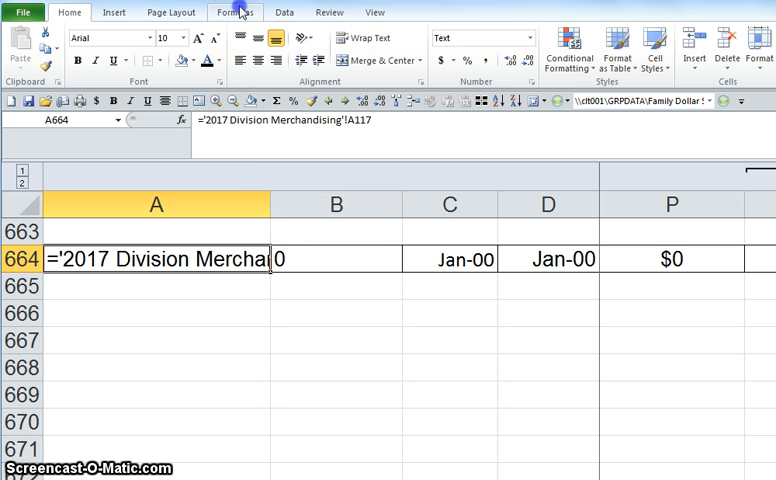
pyautogui.click(234, 11)
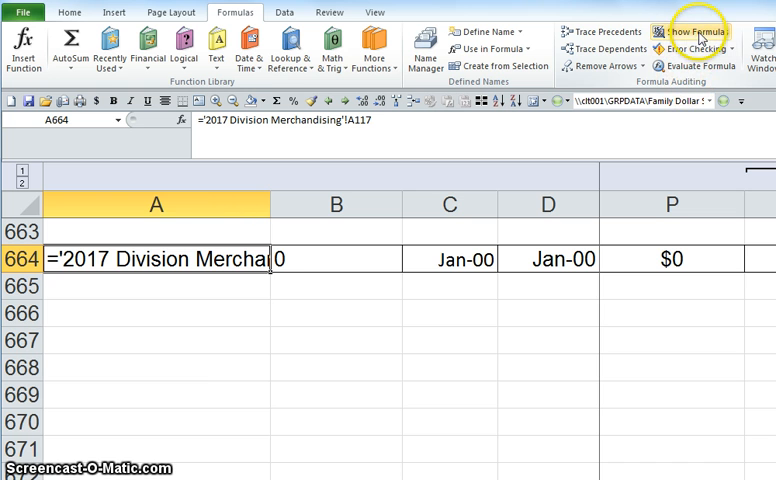
pyautogui.click(692, 31)
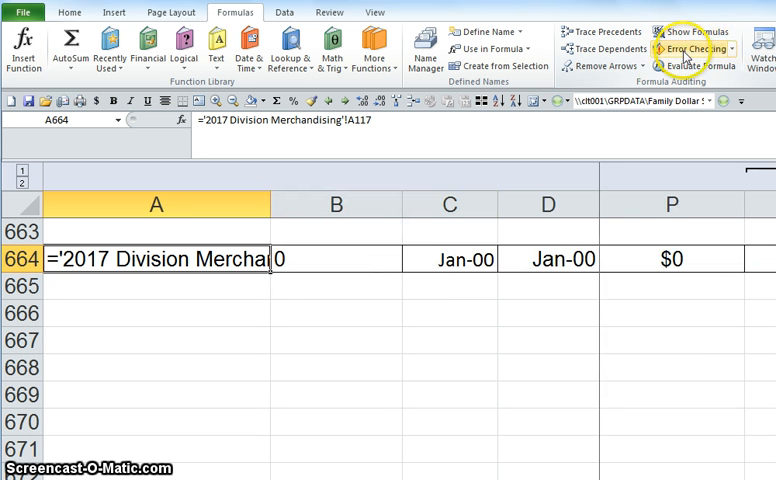
pyautogui.moveTo(686, 66)
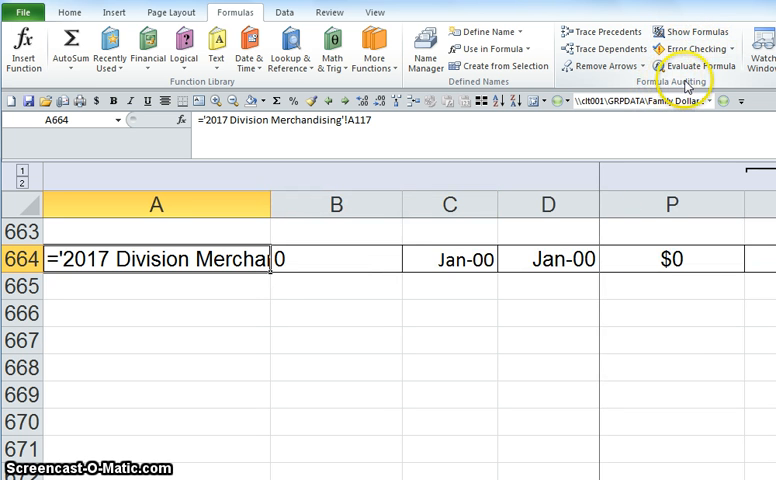
pyautogui.click(693, 32)
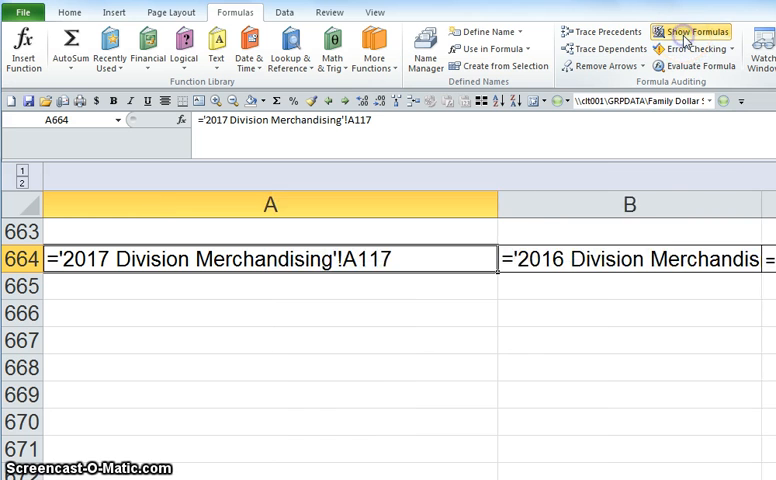
pyautogui.click(691, 31)
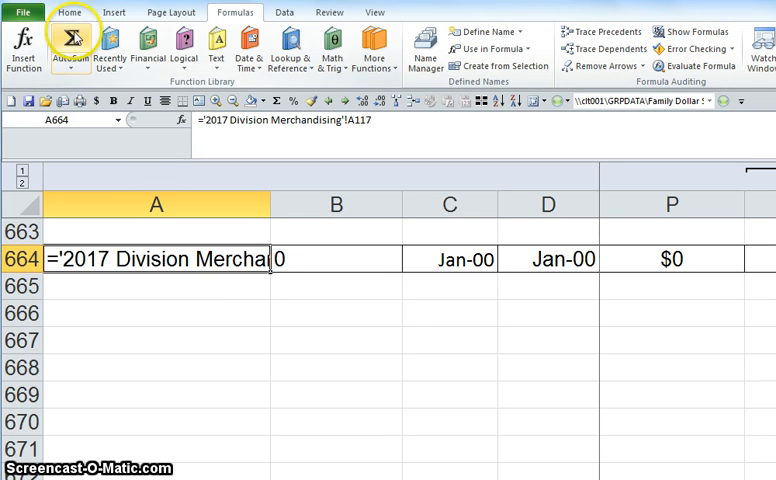
# Step: Switch to the Home tab to reach the number format commands for A664
pyautogui.click(68, 11)
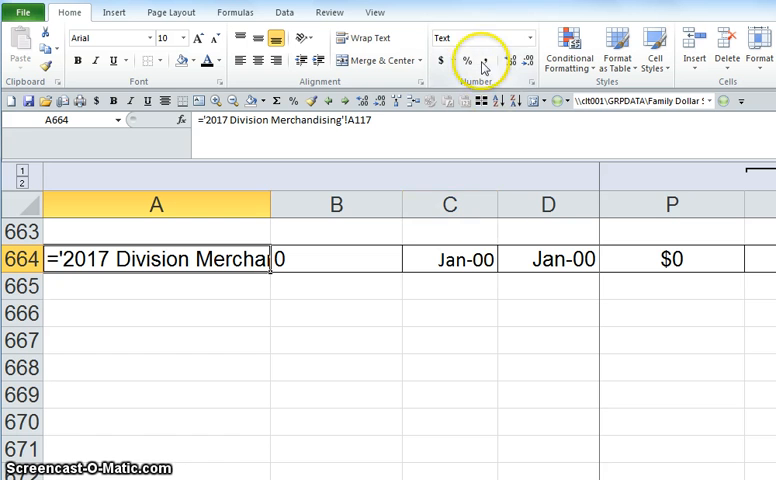
pyautogui.moveTo(531, 38)
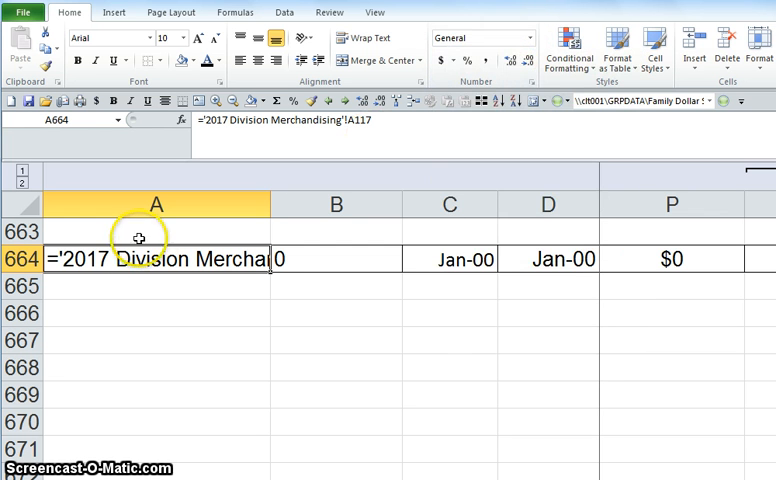
pyautogui.moveTo(254, 240)
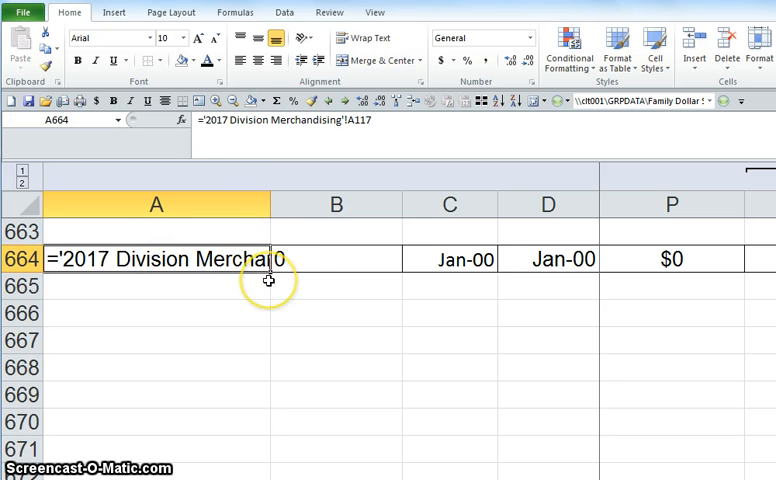
pyautogui.moveTo(295, 284)
pyautogui.write('6')
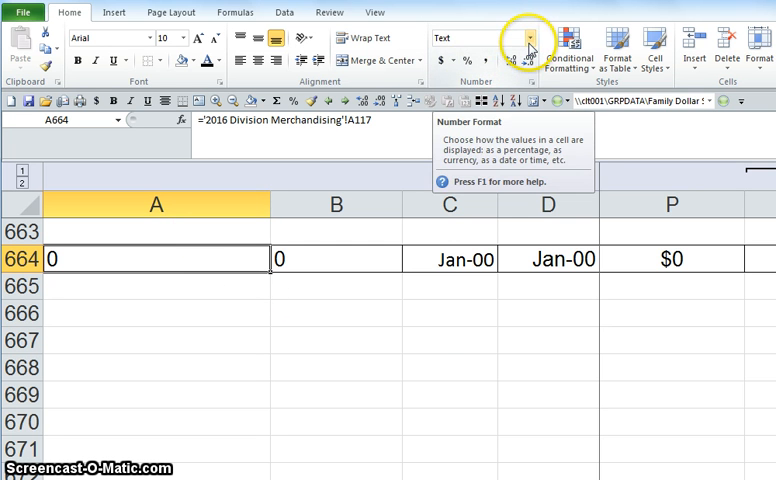
# Step: Open the Number Format dropdown to choose General for cell A664
pyautogui.click(527, 38)
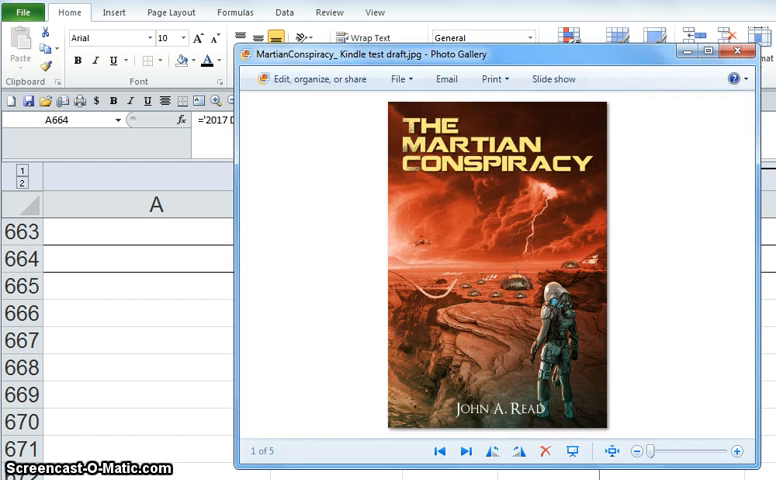
pyautogui.moveTo(559, 246)
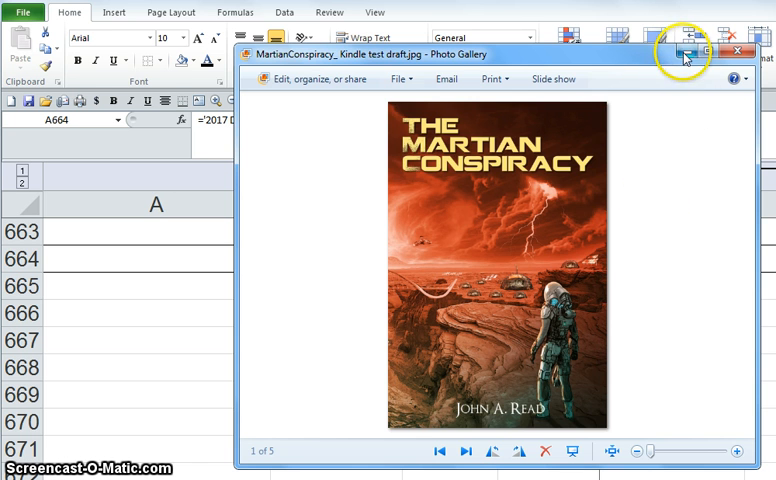
# Step: Minimize the Photo Gallery window showing MartianConspiracy_ Kindle test draft.jpg
pyautogui.click(742, 52)
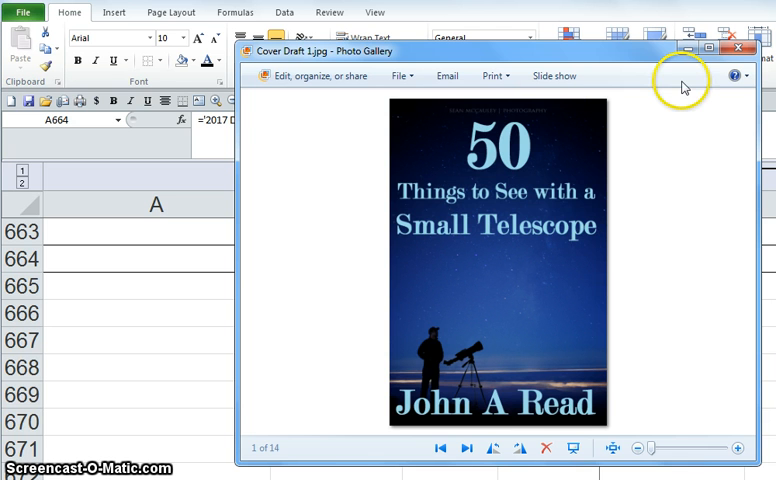
pyautogui.moveTo(737, 53)
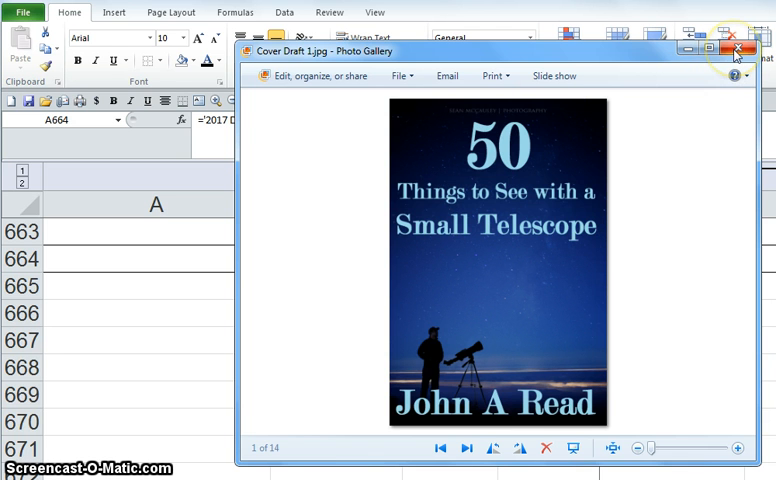